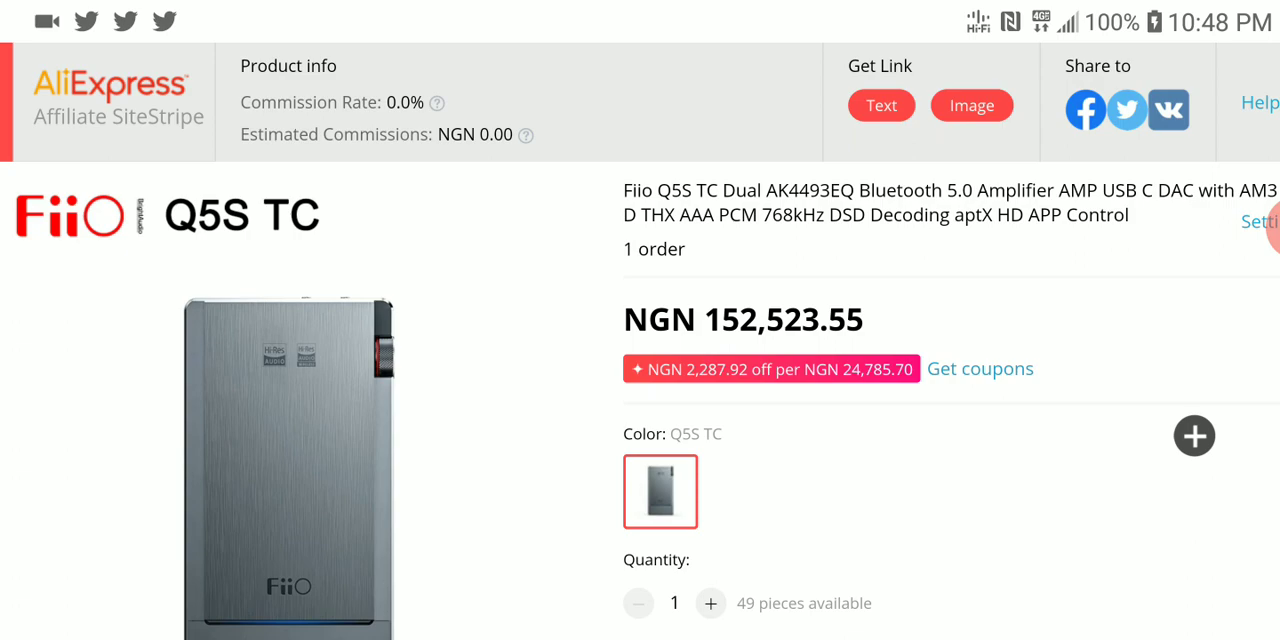
{"action": "scroll", "scroll_direction": "down", "scroll_amount": 3}
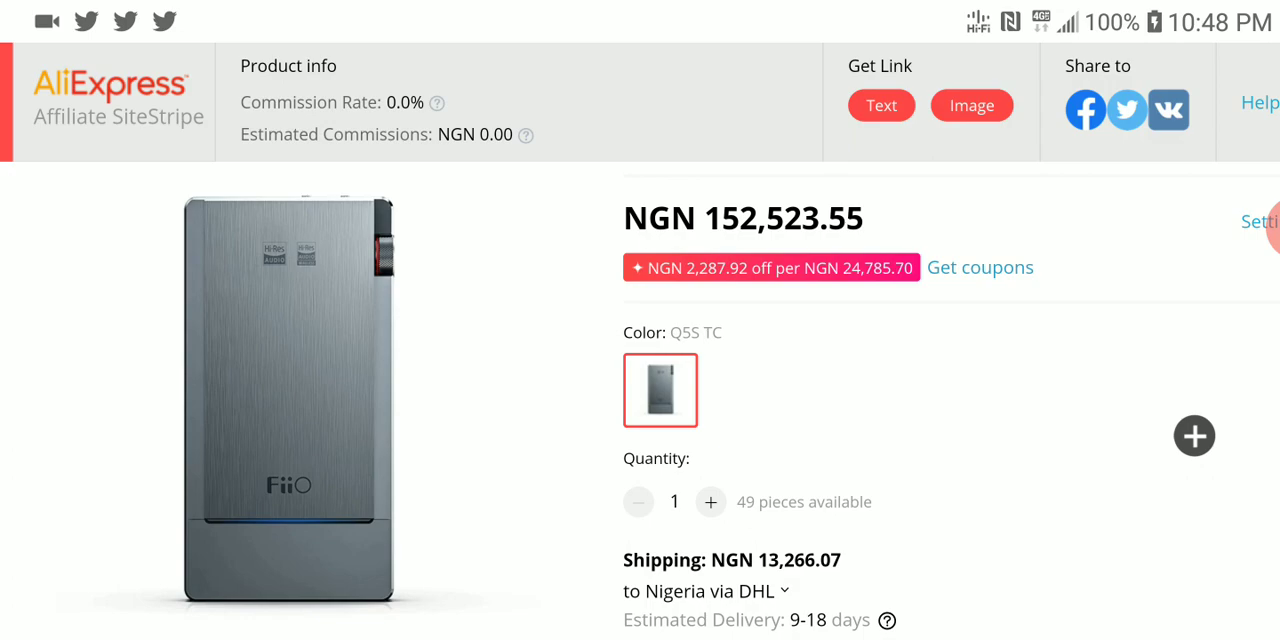
{"action": "scroll", "scroll_direction": "down", "scroll_amount": 3}
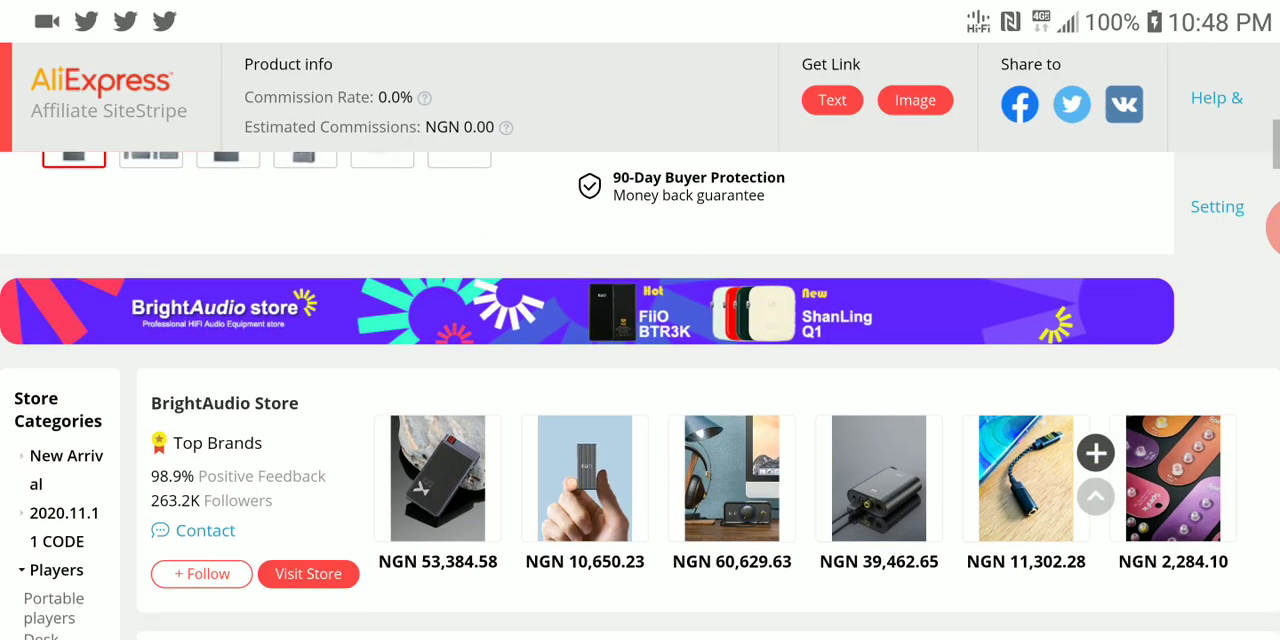
{"action": "scroll", "scroll_direction": "down", "scroll_amount": 3}
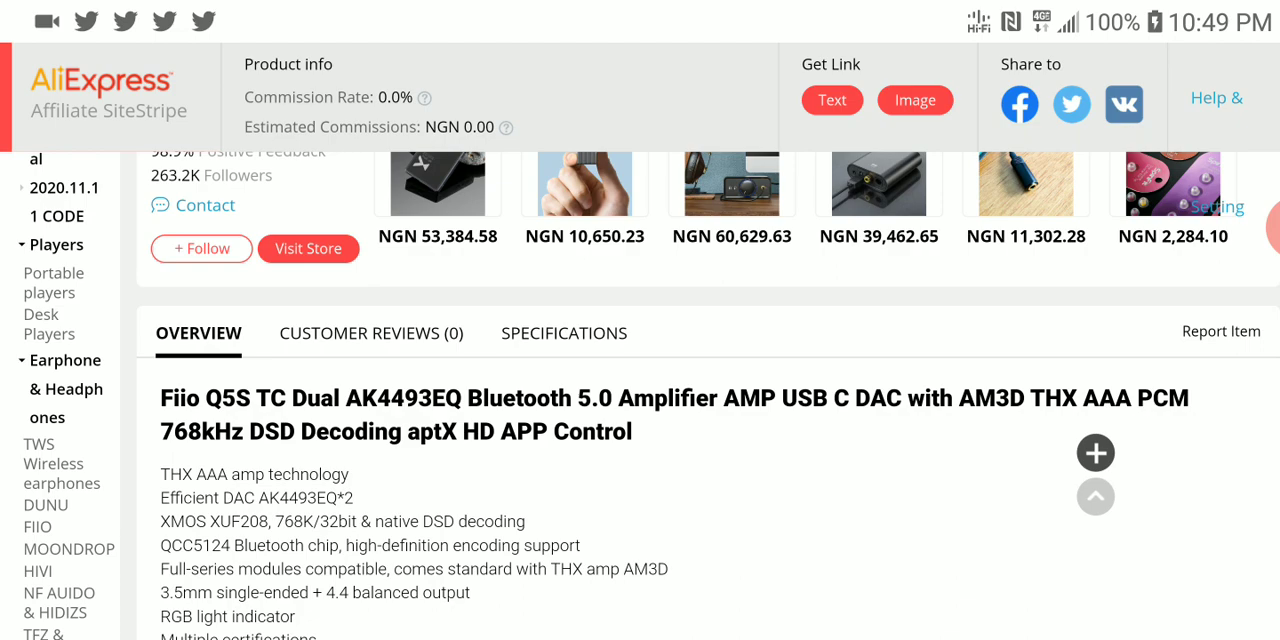
{"action": "scroll", "scroll_direction": "down", "scroll_amount": 3}
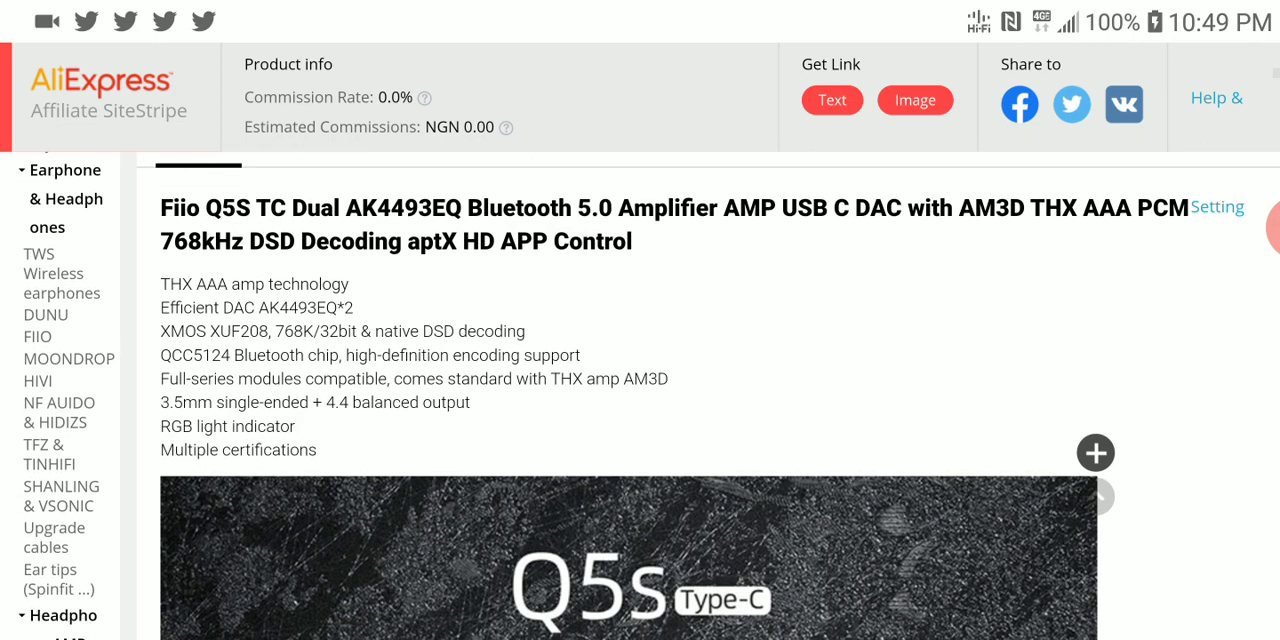
{"action": "scroll", "scroll_direction": "down", "scroll_amount": 3}
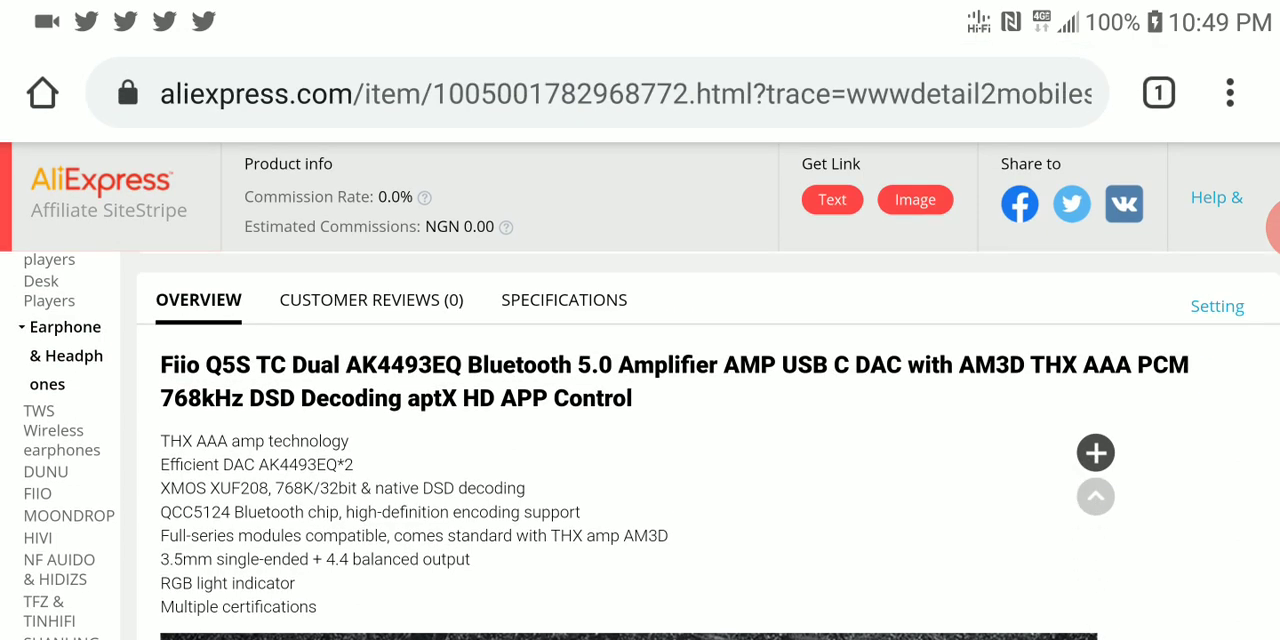
{"action": "scroll", "scroll_direction": "down", "scroll_amount": 3}
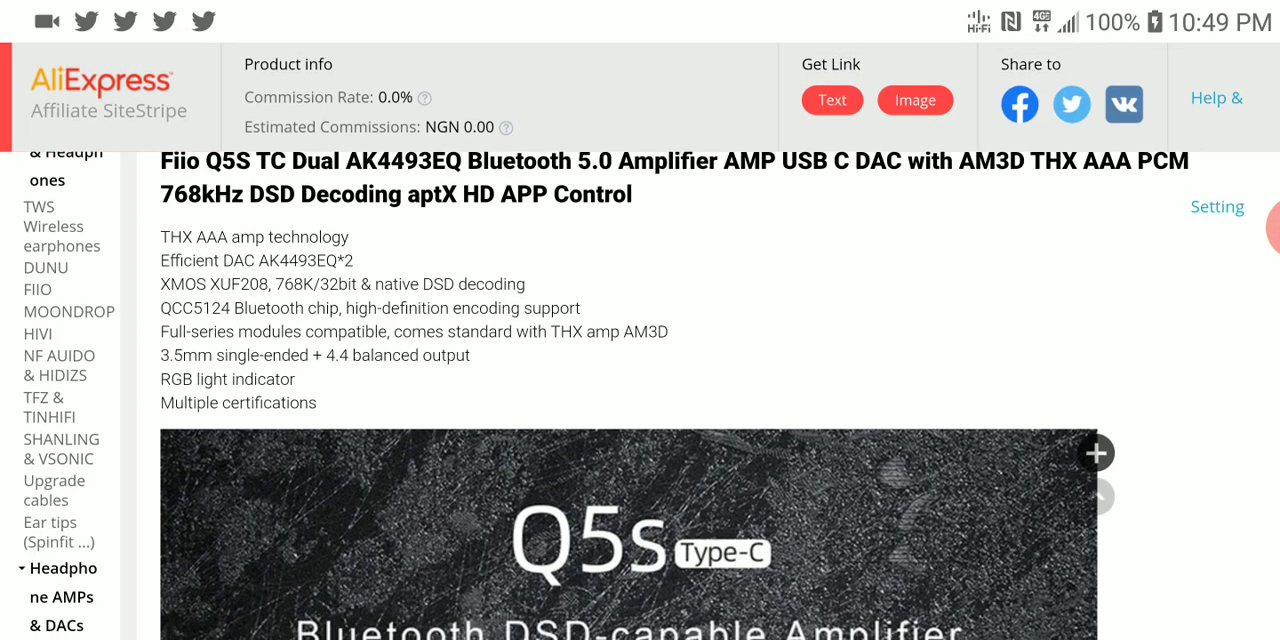
{"action": "scroll", "scroll_direction": "down", "scroll_amount": 3}
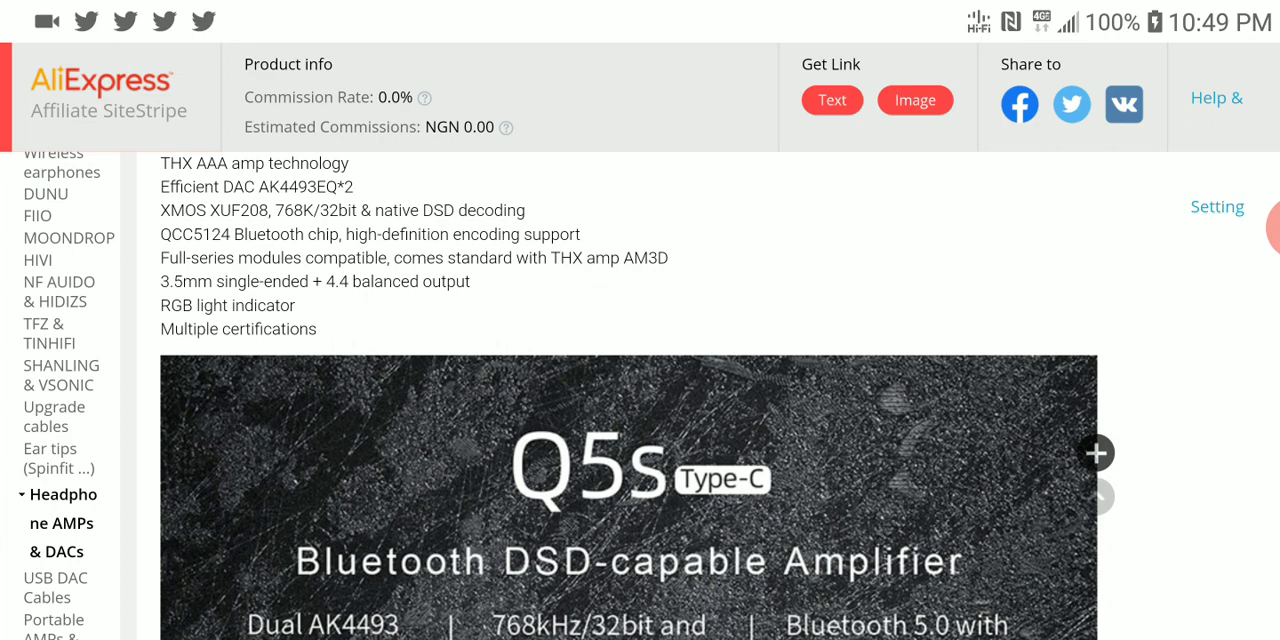
{"action": "scroll", "scroll_direction": "down", "scroll_amount": 3}
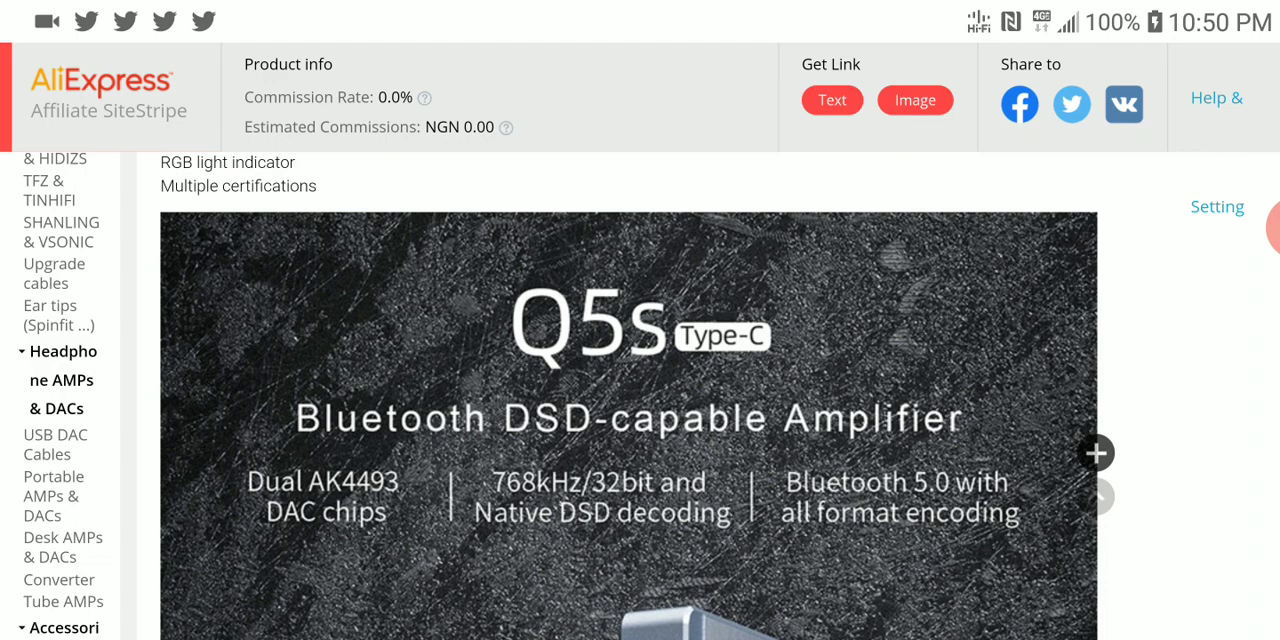
{"action": "scroll", "scroll_direction": "down", "scroll_amount": 3}
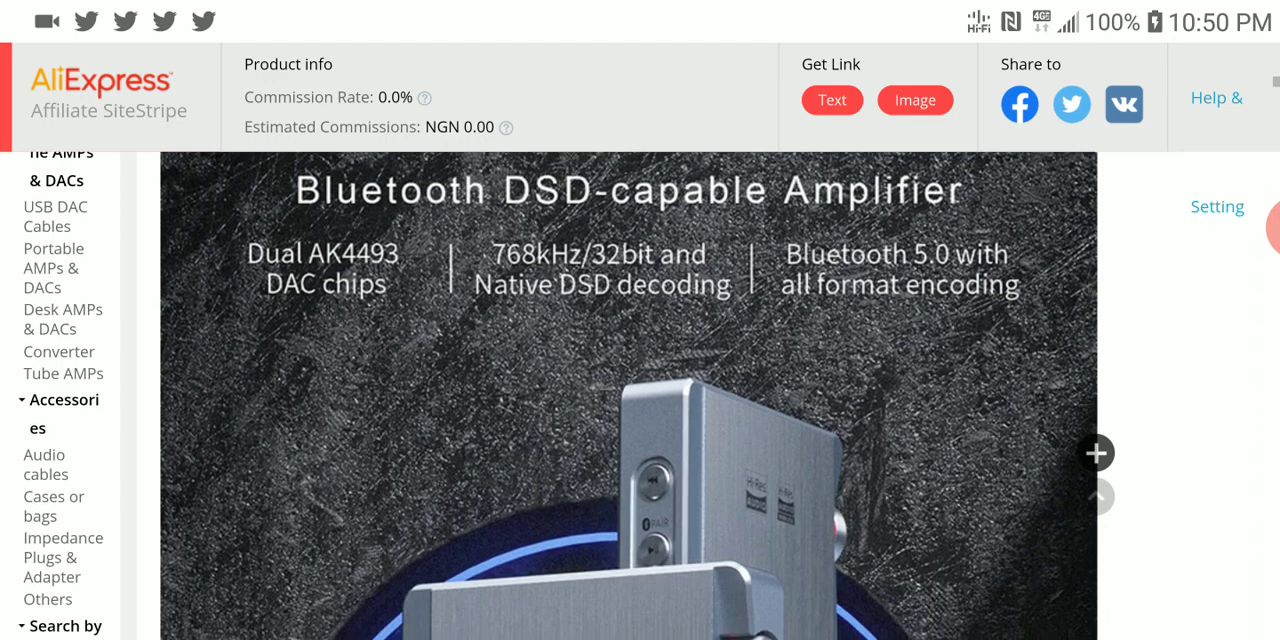
{"action": "scroll", "scroll_direction": "down", "scroll_amount": 3}
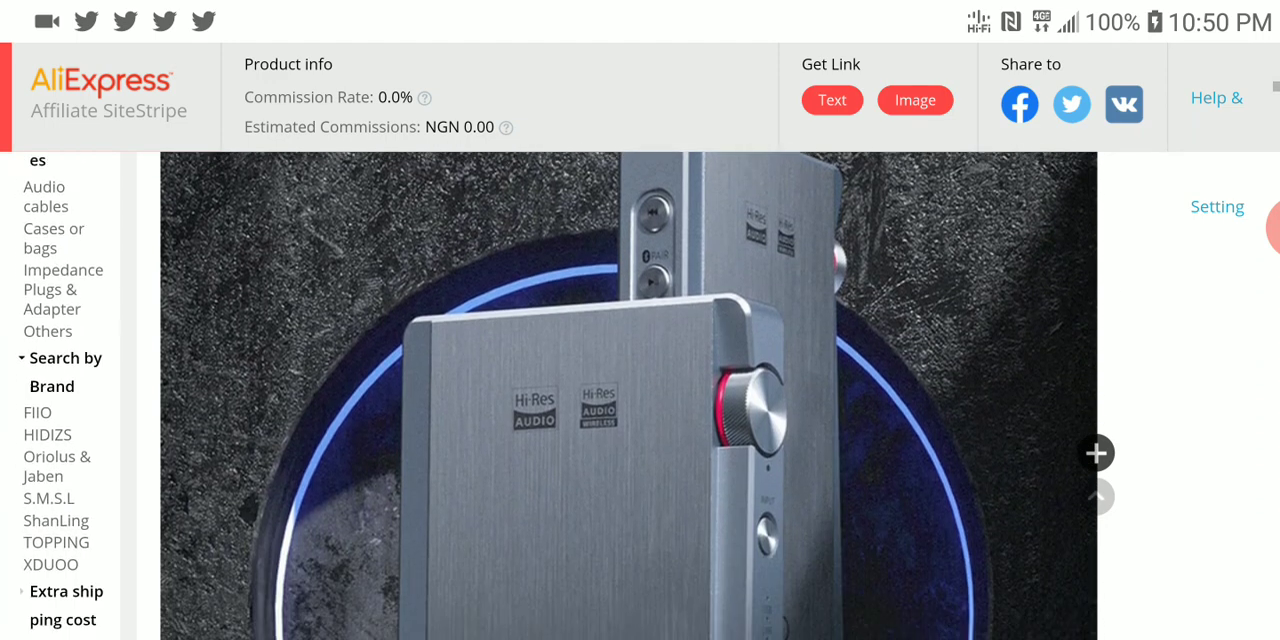
{"action": "scroll", "scroll_direction": "down", "scroll_amount": 3}
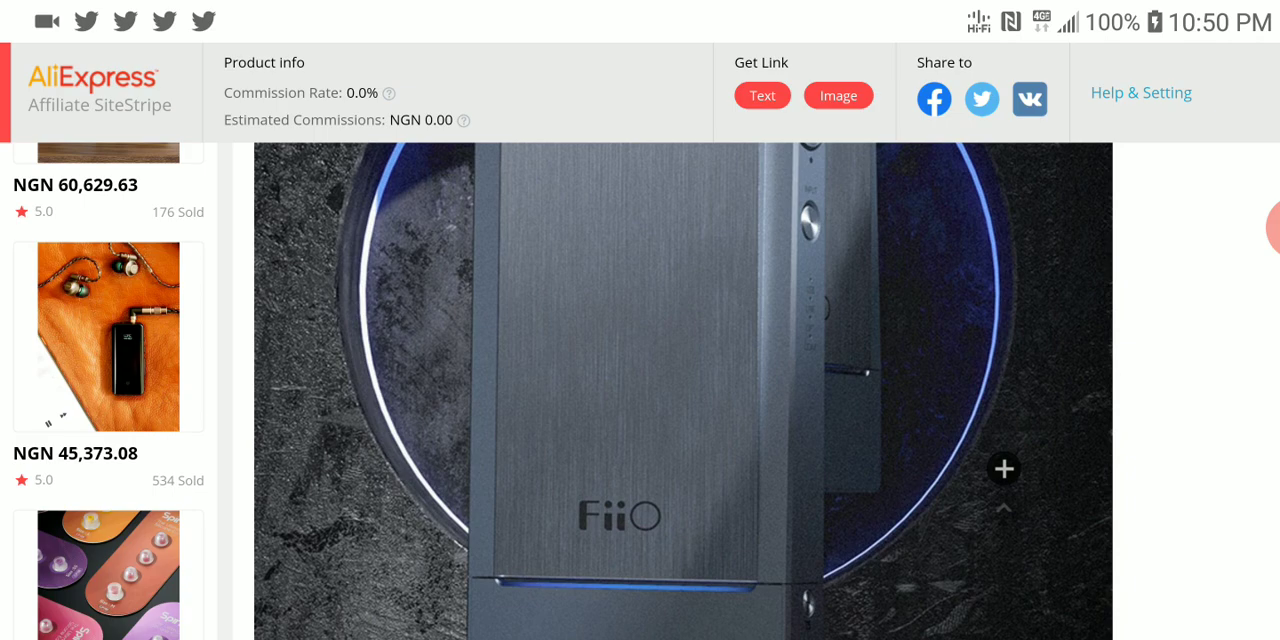
{"action": "scroll", "scroll_direction": "down", "scroll_amount": 3}
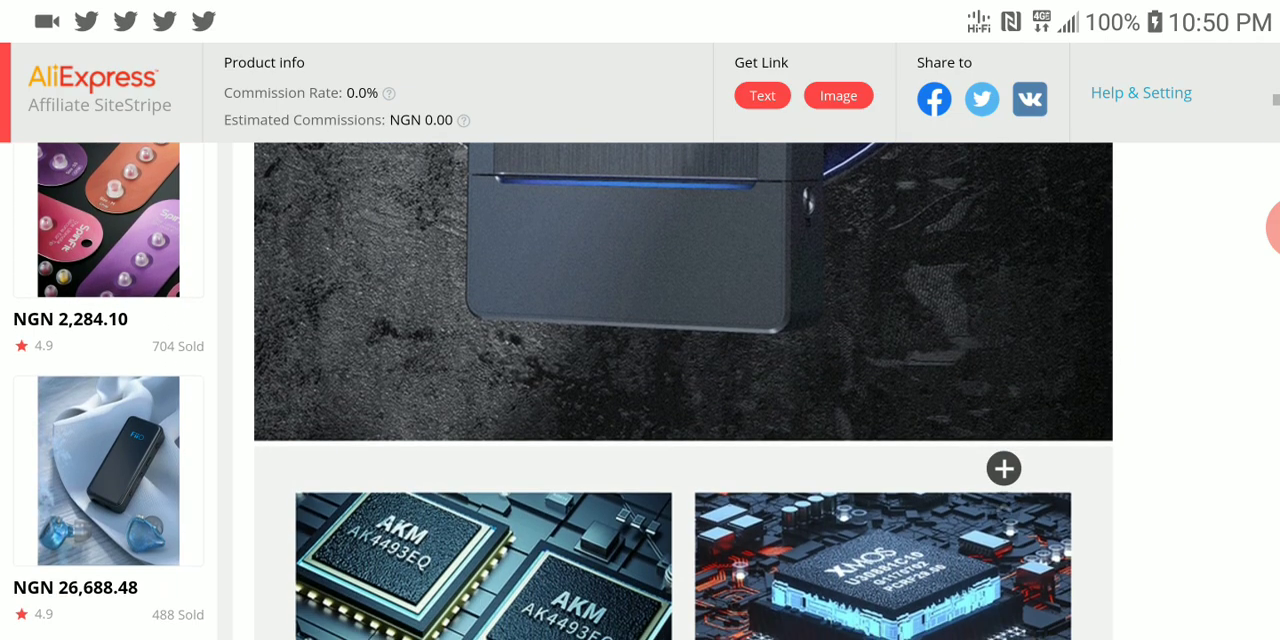
{"action": "scroll", "scroll_direction": "down", "scroll_amount": 3}
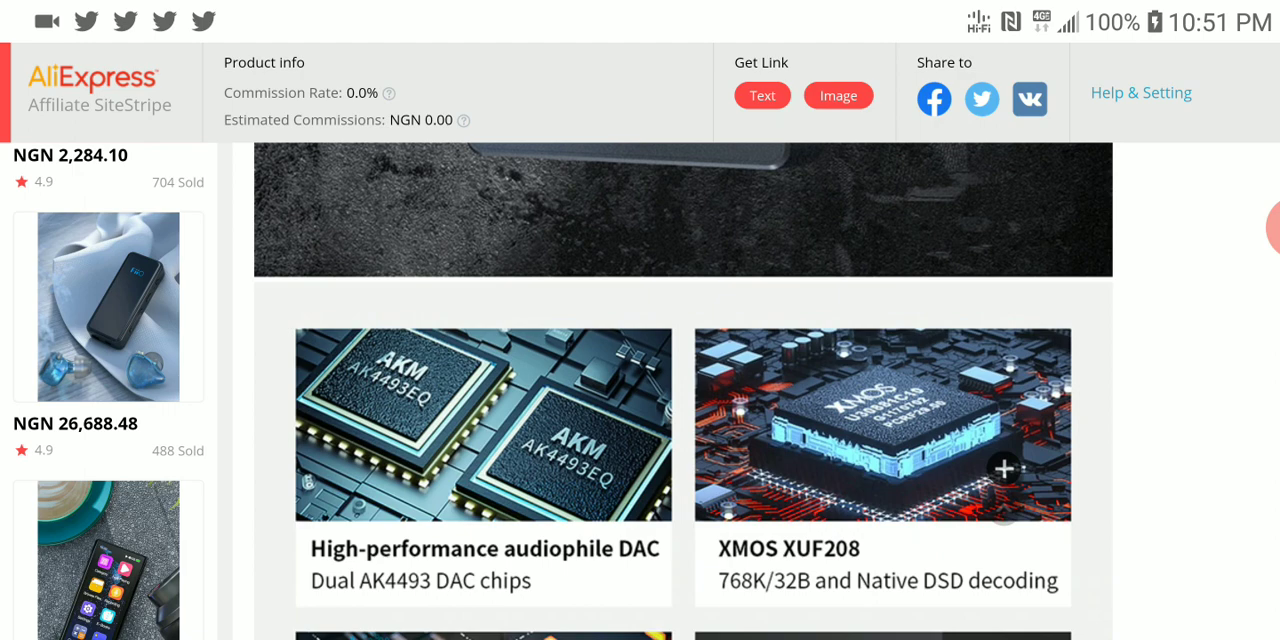
{"action": "scroll", "scroll_direction": "down", "scroll_amount": 3}
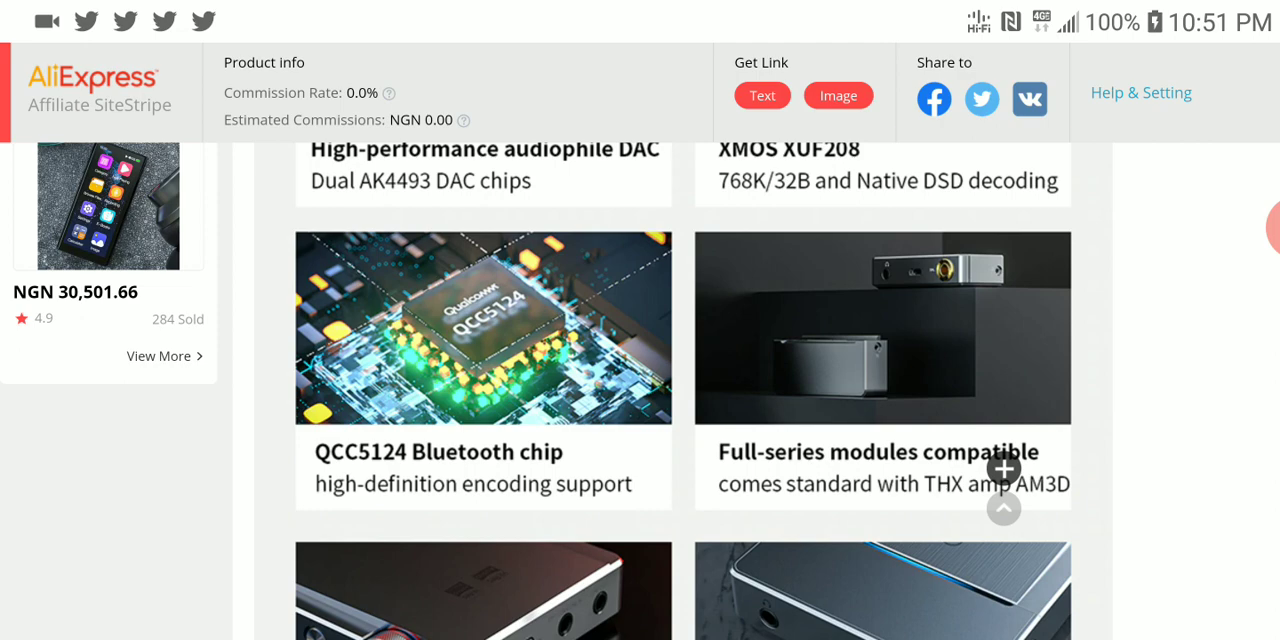
{"action": "scroll", "scroll_direction": "down", "scroll_amount": 3}
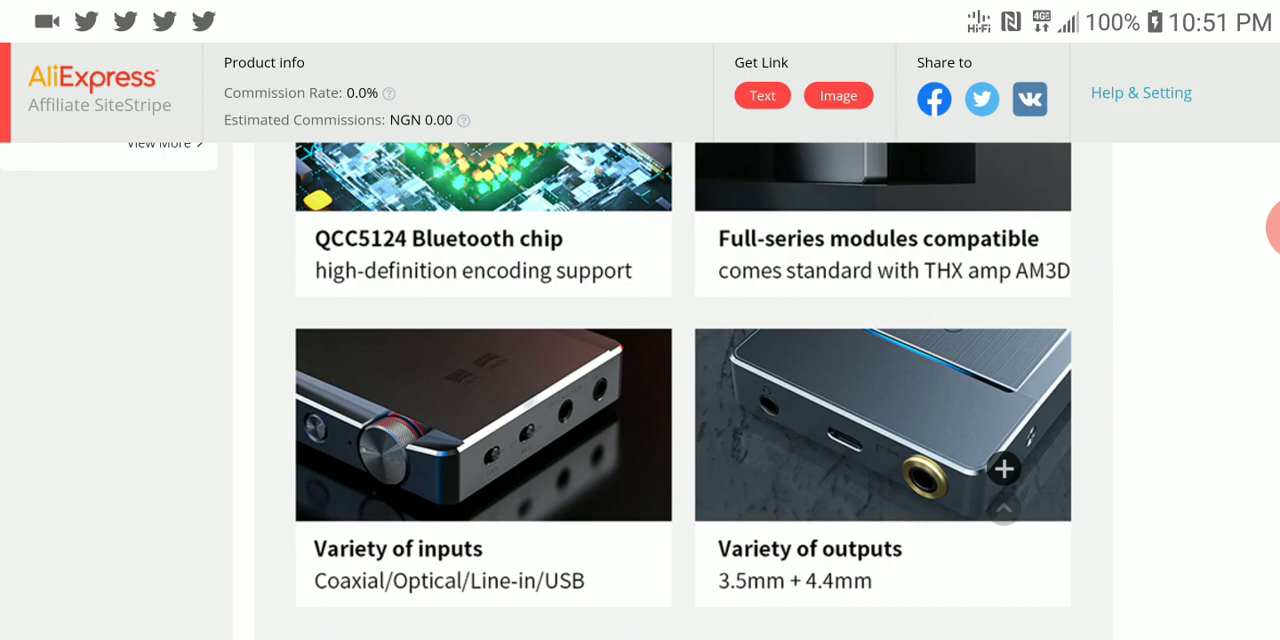
{"action": "scroll", "scroll_direction": "down", "scroll_amount": 3}
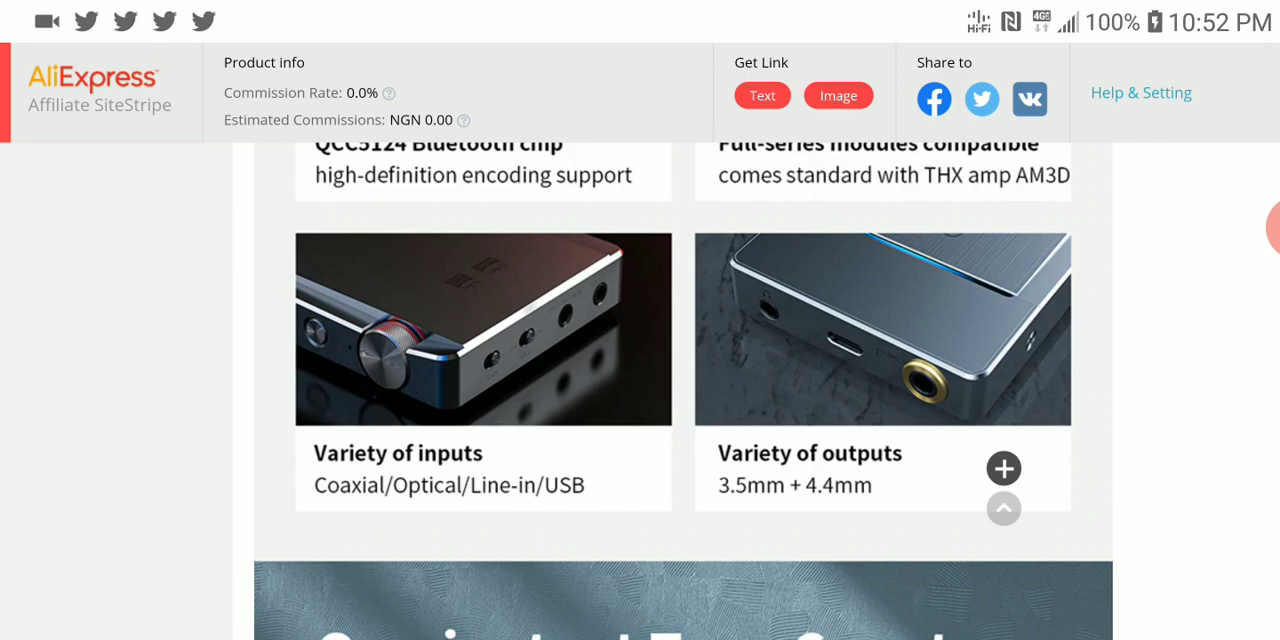
{"action": "scroll", "scroll_direction": "down", "scroll_amount": 3}
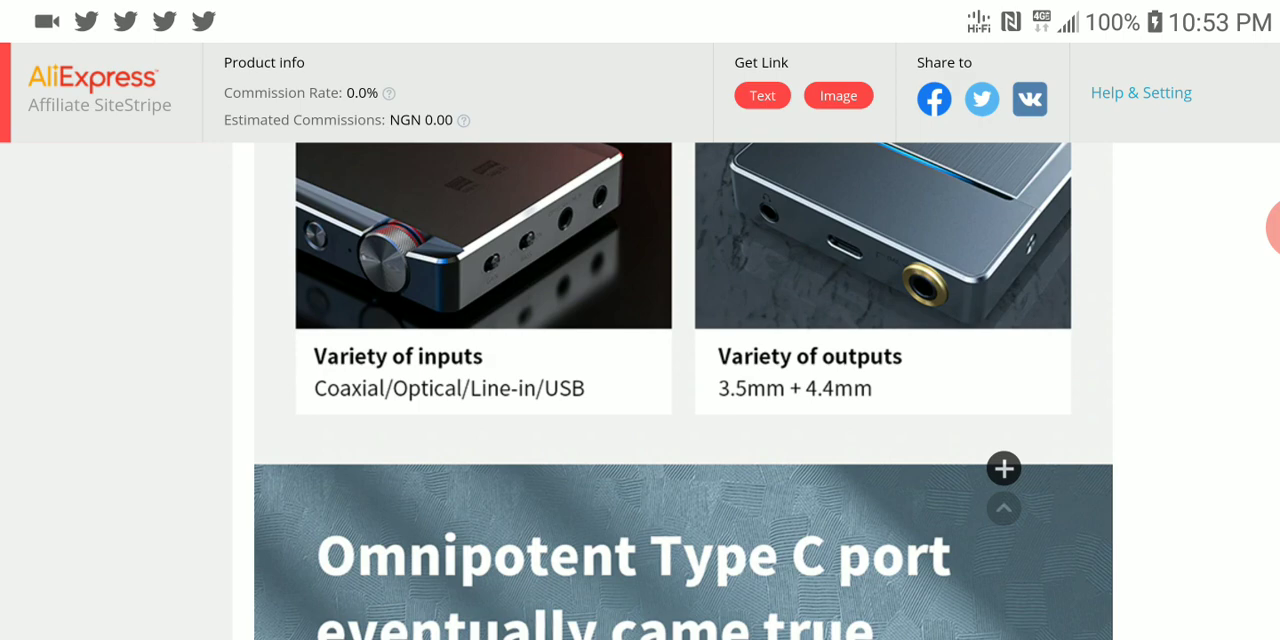
{"action": "scroll", "scroll_direction": "down", "scroll_amount": 3}
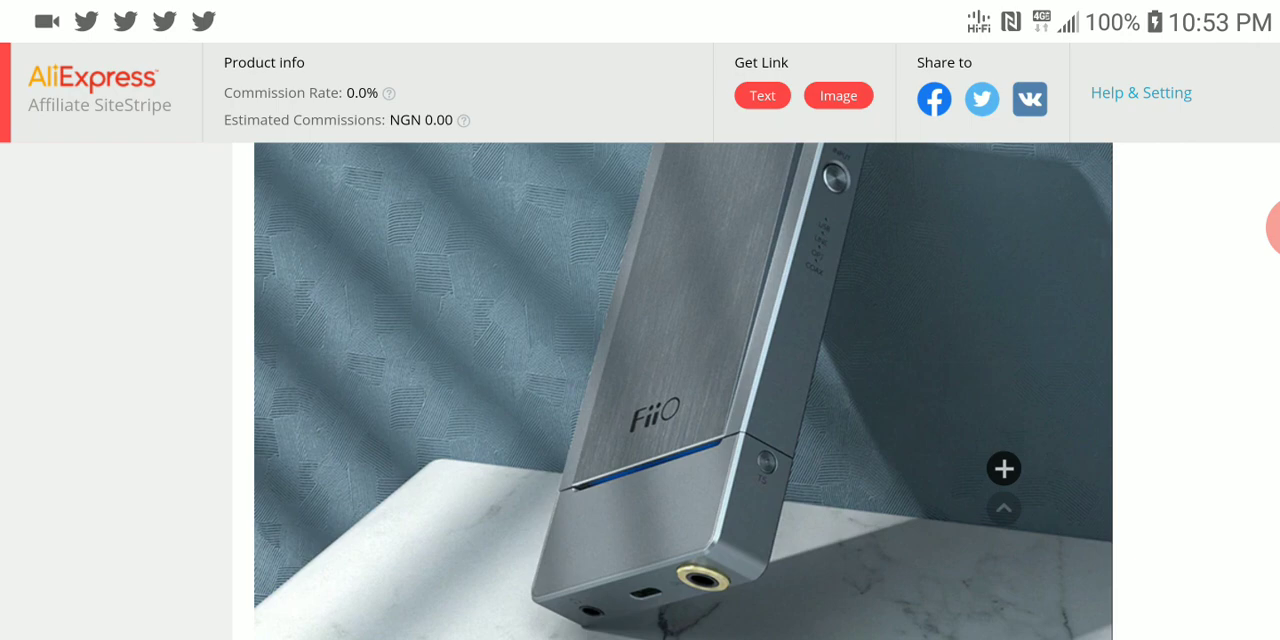
{"action": "scroll", "scroll_direction": "down", "scroll_amount": 3}
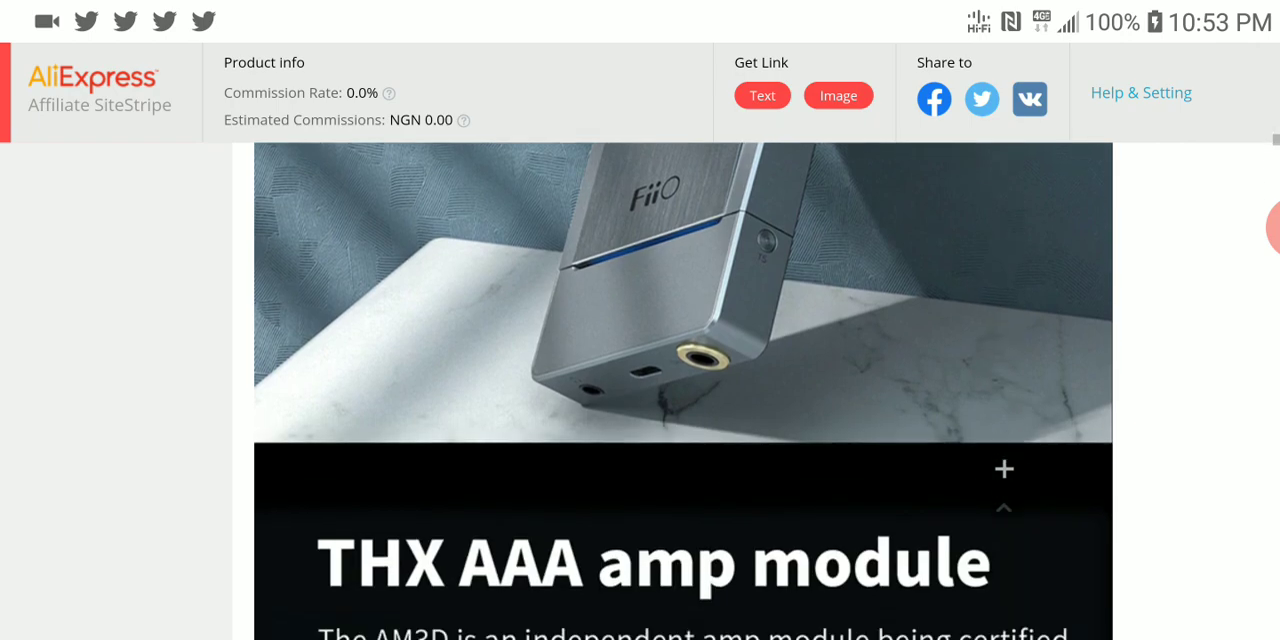
{"action": "scroll", "scroll_direction": "down", "scroll_amount": 3}
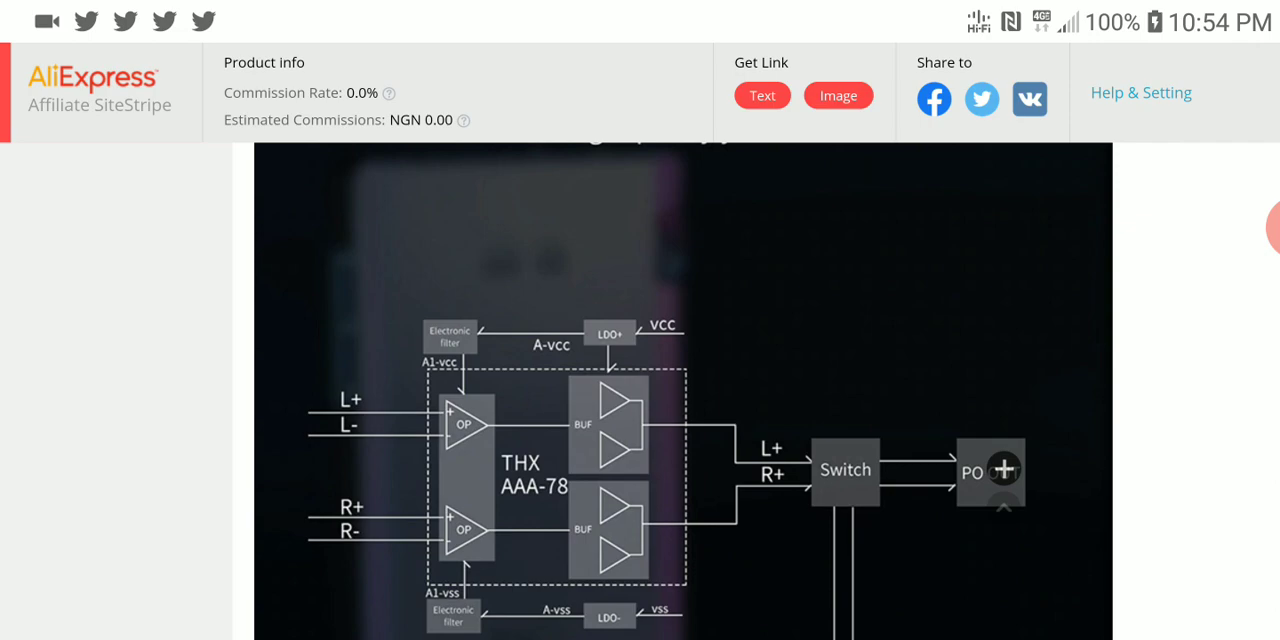
{"action": "scroll", "scroll_direction": "down", "scroll_amount": 3}
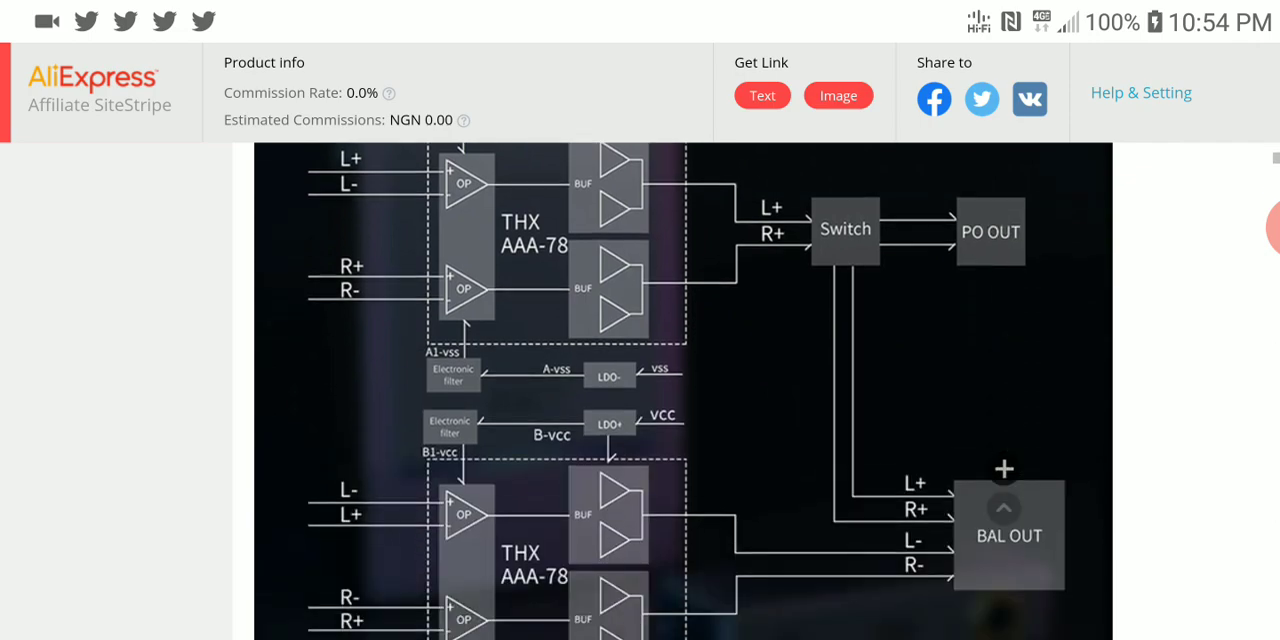
{"action": "scroll", "scroll_direction": "down", "scroll_amount": 3}
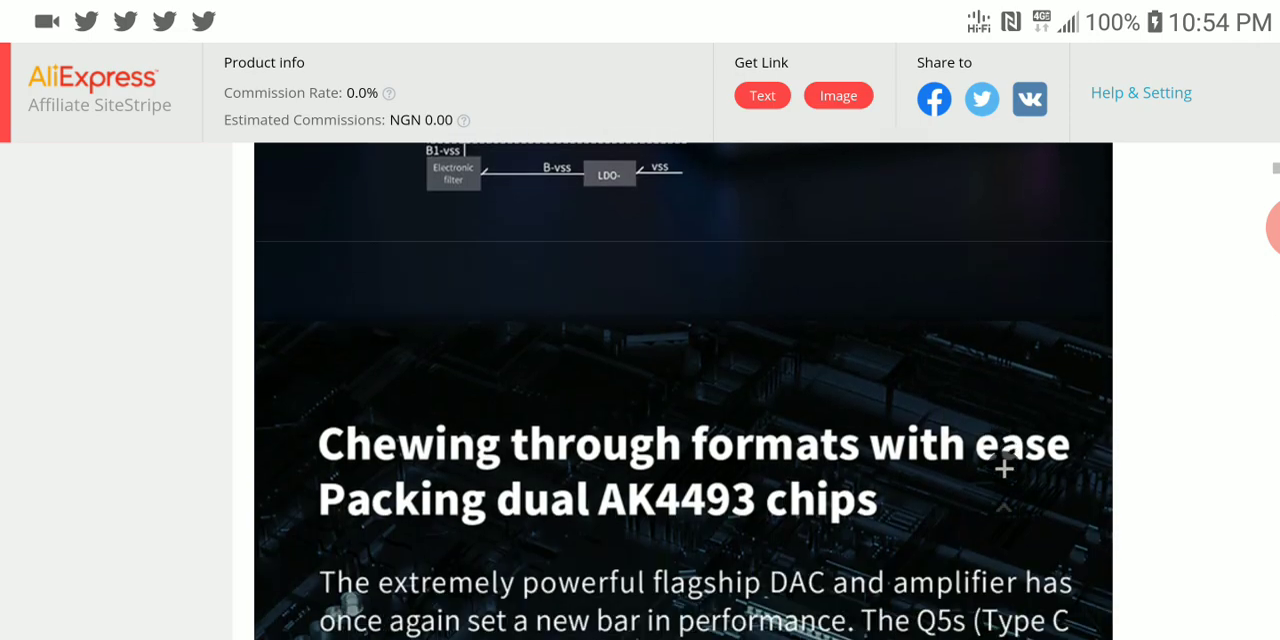
{"action": "scroll", "scroll_direction": "down", "scroll_amount": 3}
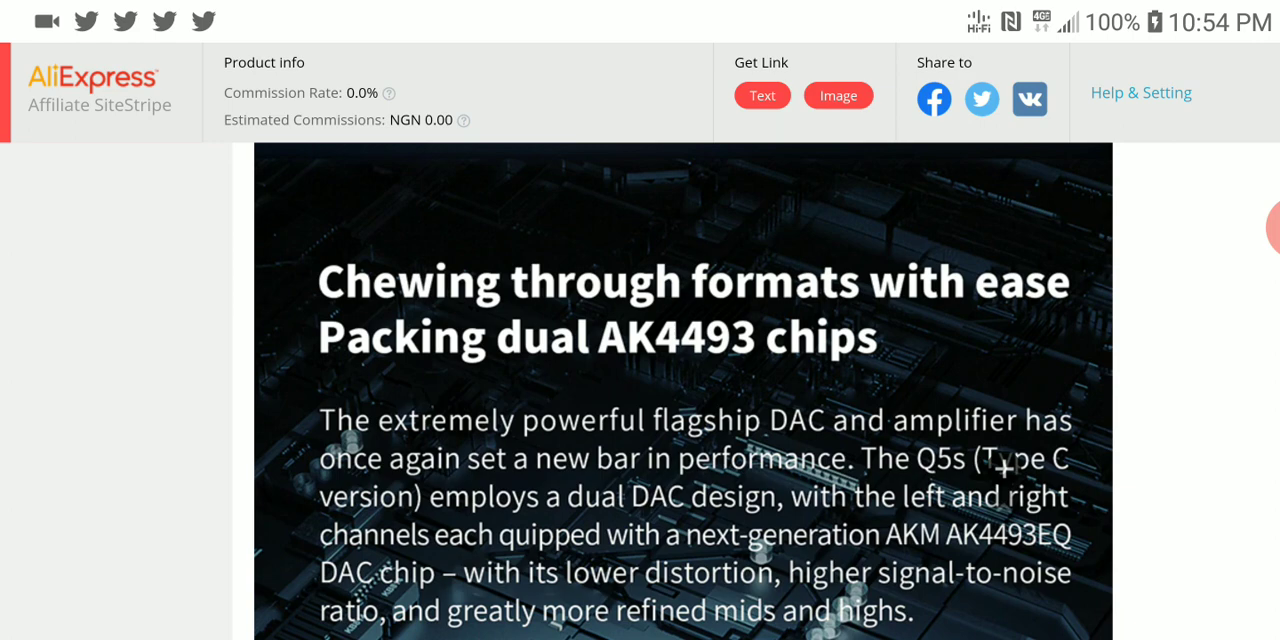
{"action": "scroll", "scroll_direction": "down", "scroll_amount": 3}
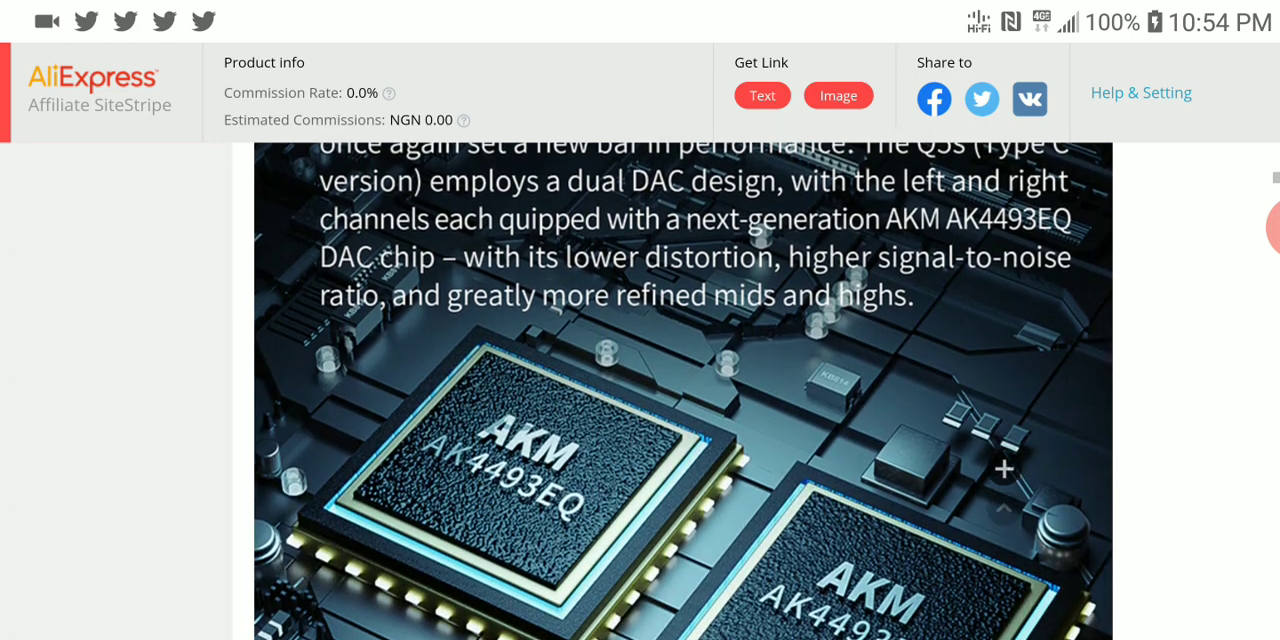
{"action": "scroll", "scroll_direction": "down", "scroll_amount": 3}
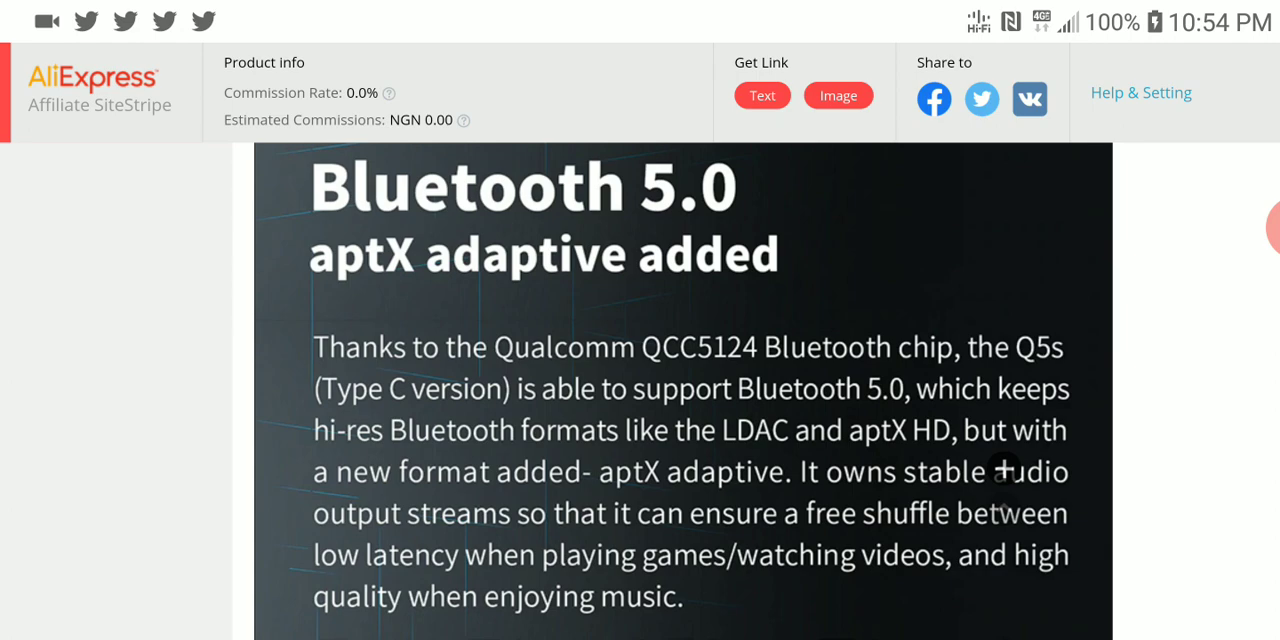
{"action": "scroll", "scroll_direction": "down", "scroll_amount": 3}
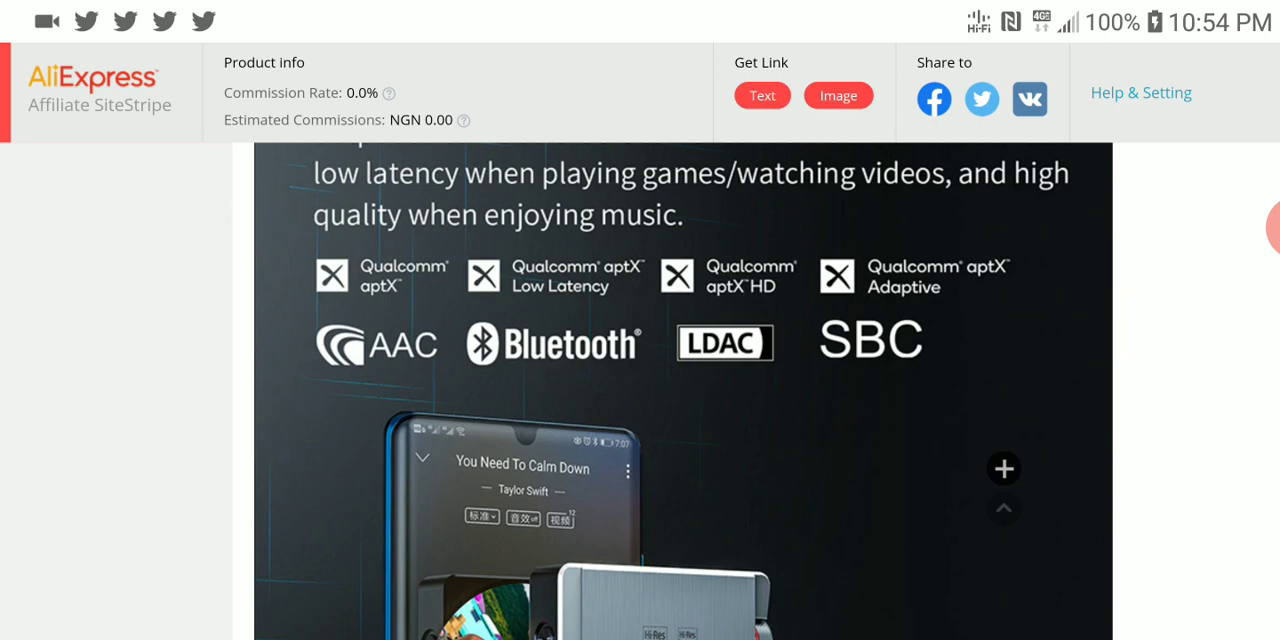
{"action": "scroll", "scroll_direction": "down", "scroll_amount": 3}
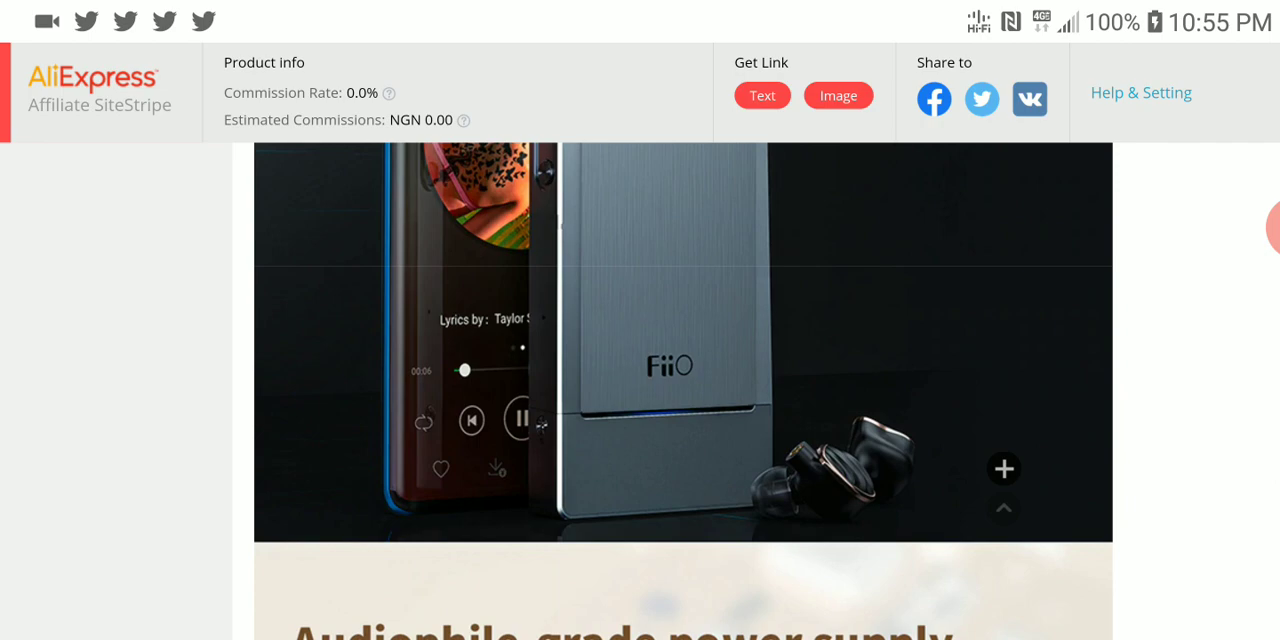
{"action": "scroll", "scroll_direction": "down", "scroll_amount": 3}
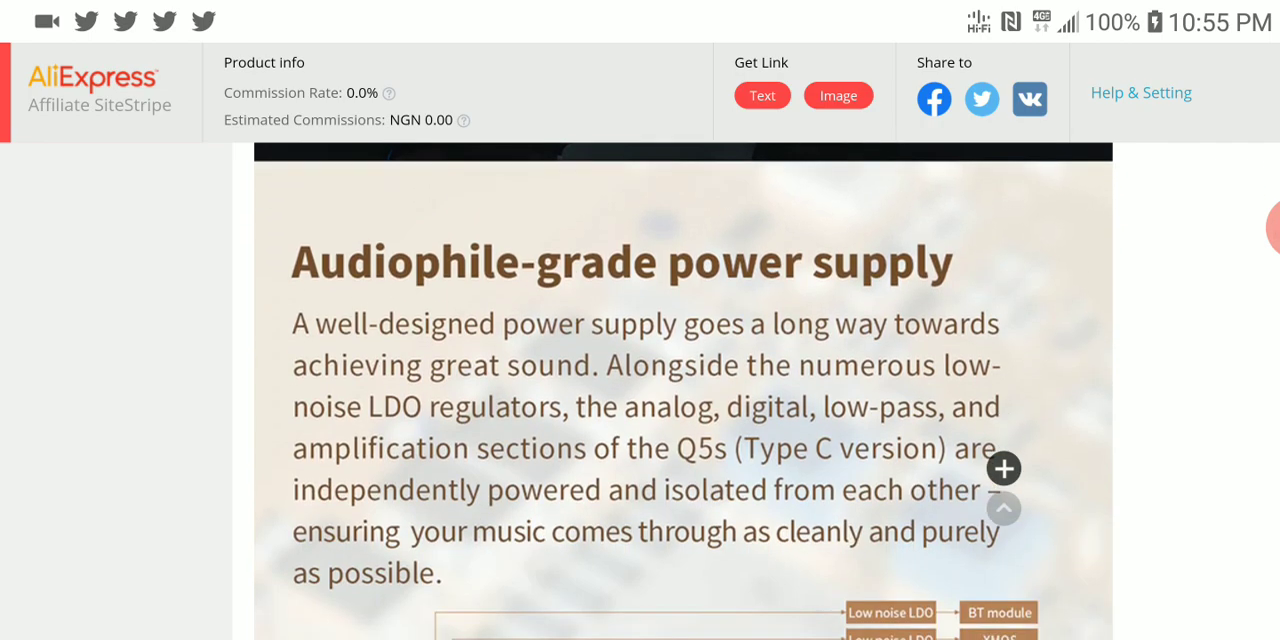
{"action": "scroll", "scroll_direction": "down", "scroll_amount": 3}
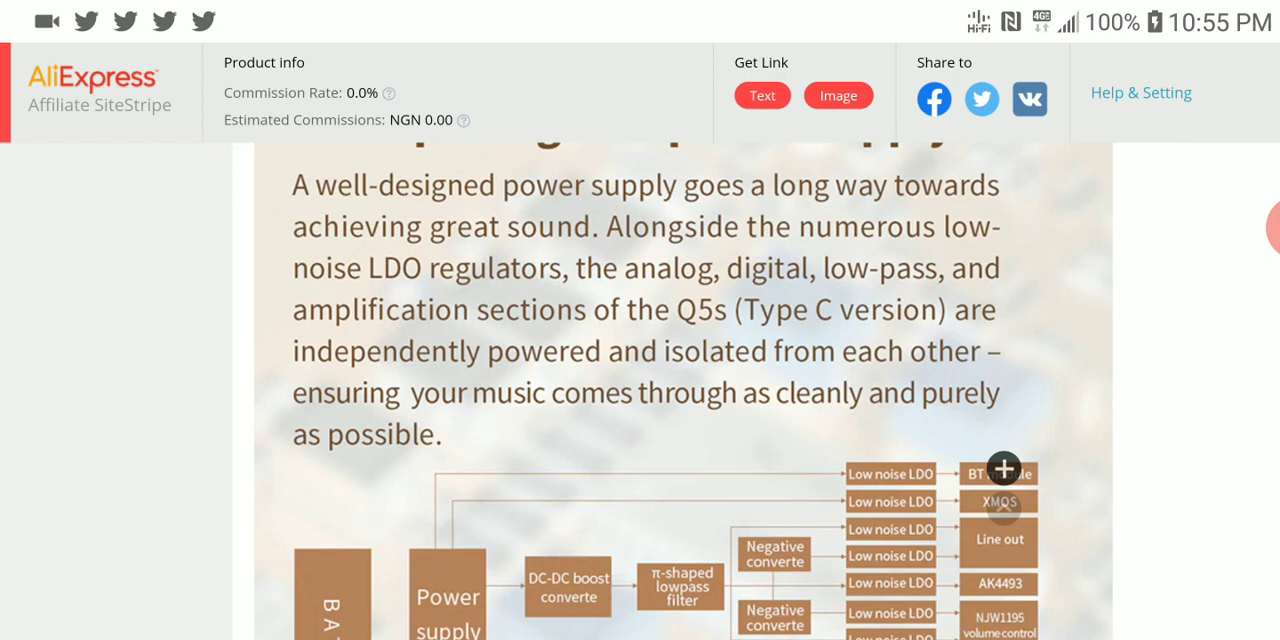
{"action": "scroll", "scroll_direction": "down", "scroll_amount": 3}
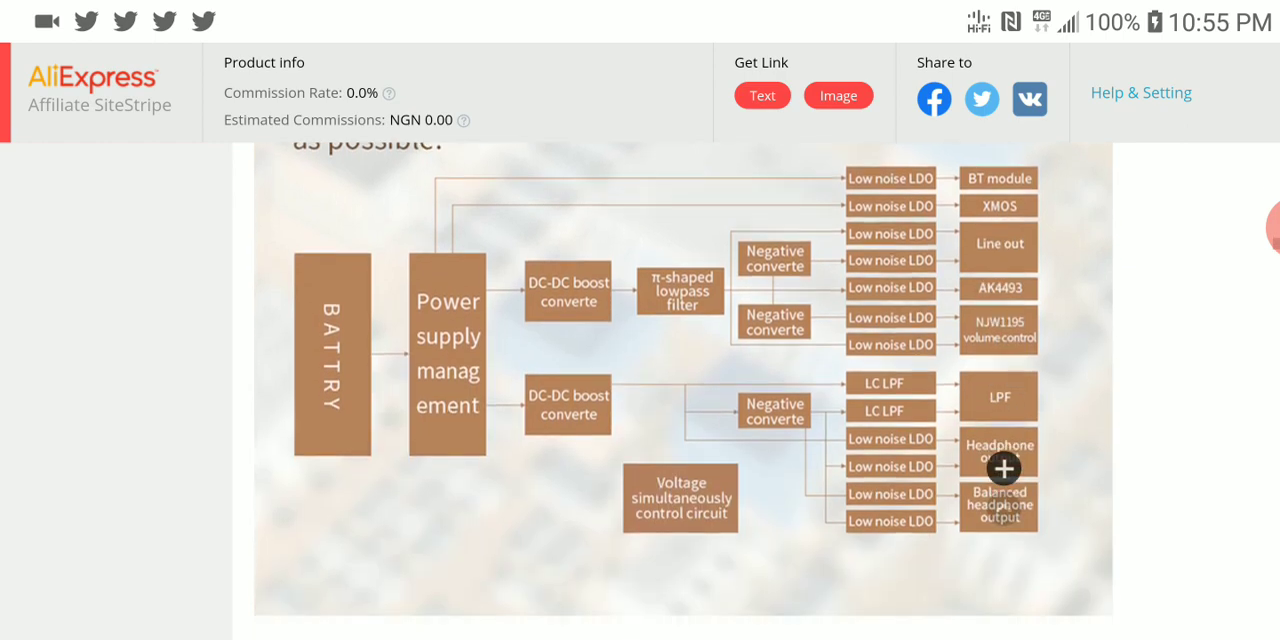
{"action": "scroll", "scroll_direction": "down", "scroll_amount": 3}
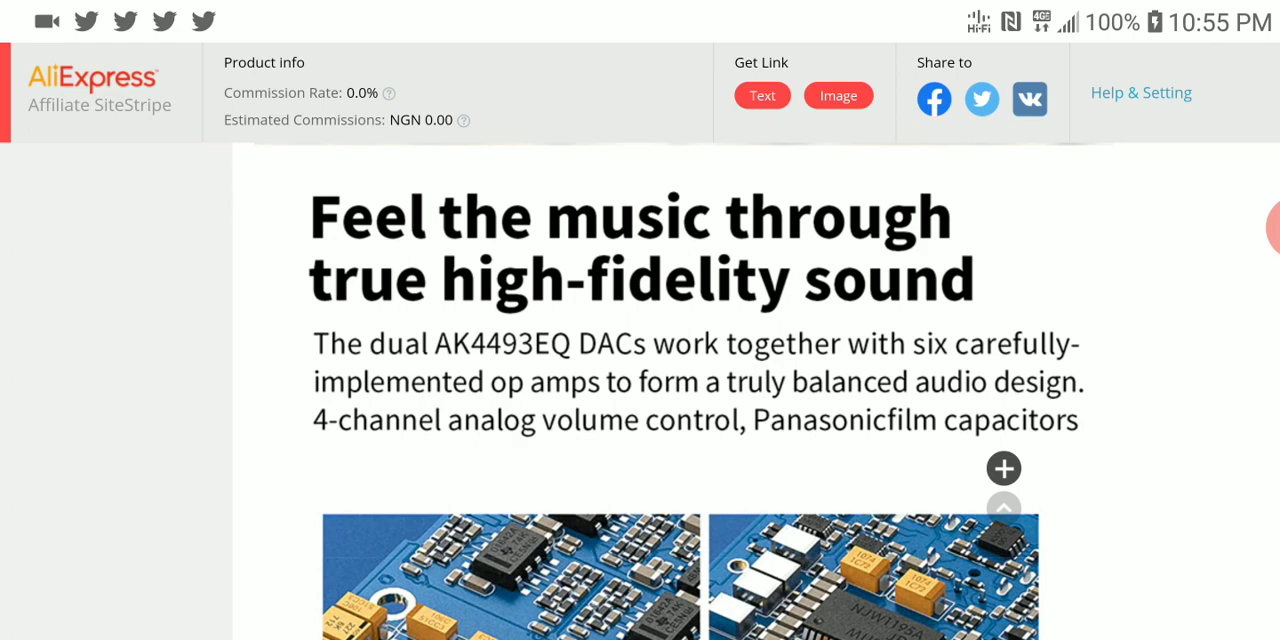
{"action": "scroll", "scroll_direction": "down", "scroll_amount": 3}
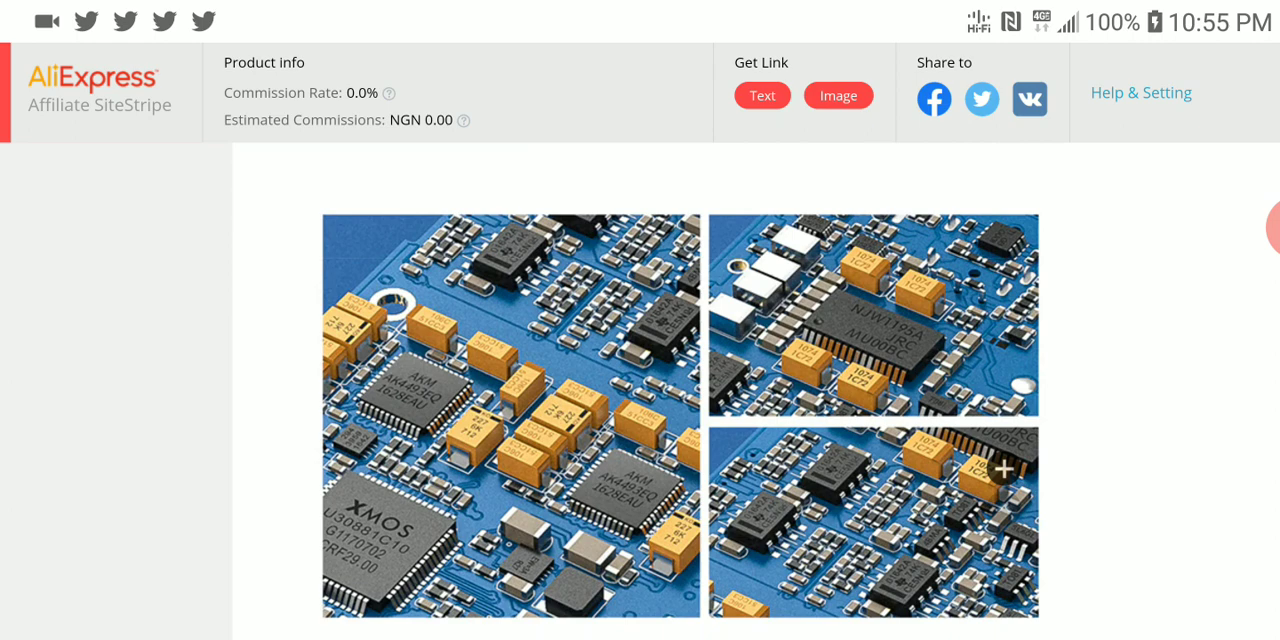
{"action": "scroll", "scroll_direction": "down", "scroll_amount": 3}
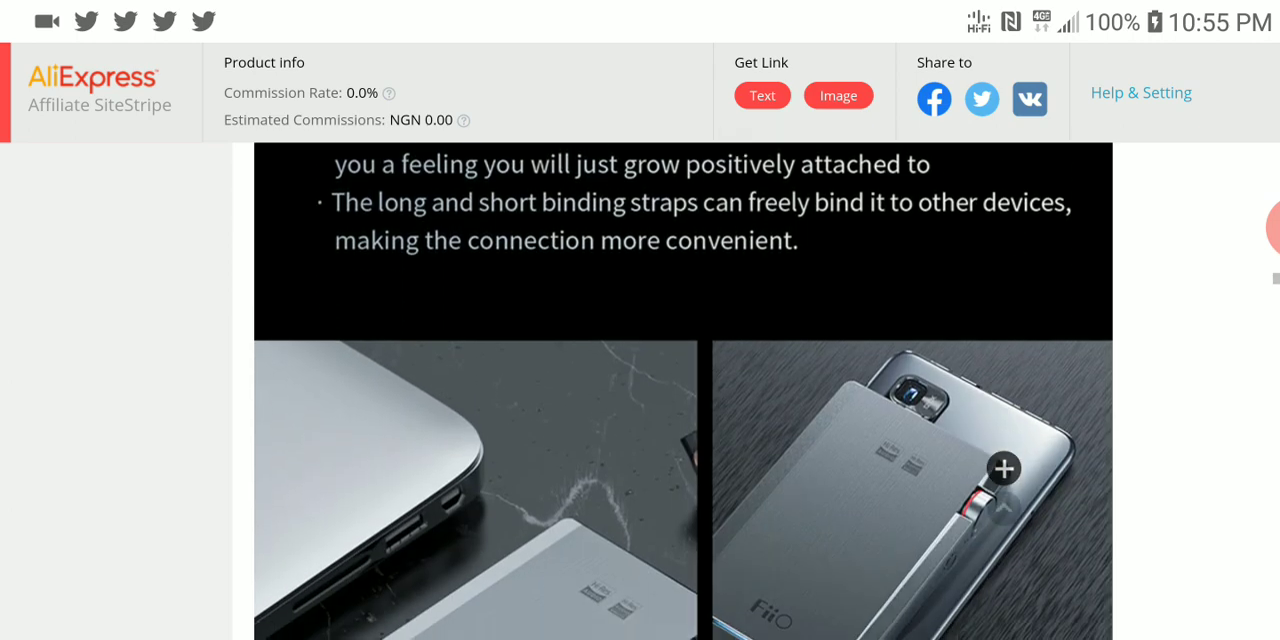
{"action": "scroll", "scroll_direction": "down", "scroll_amount": 3}
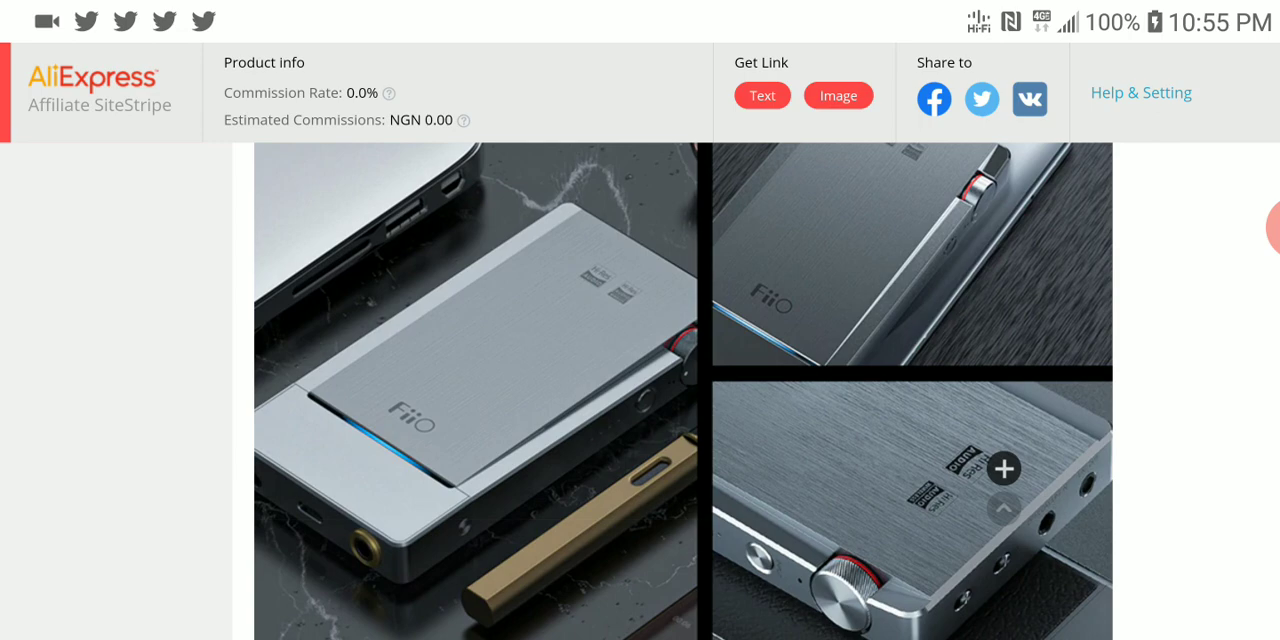
{"action": "scroll", "scroll_direction": "down", "scroll_amount": 3}
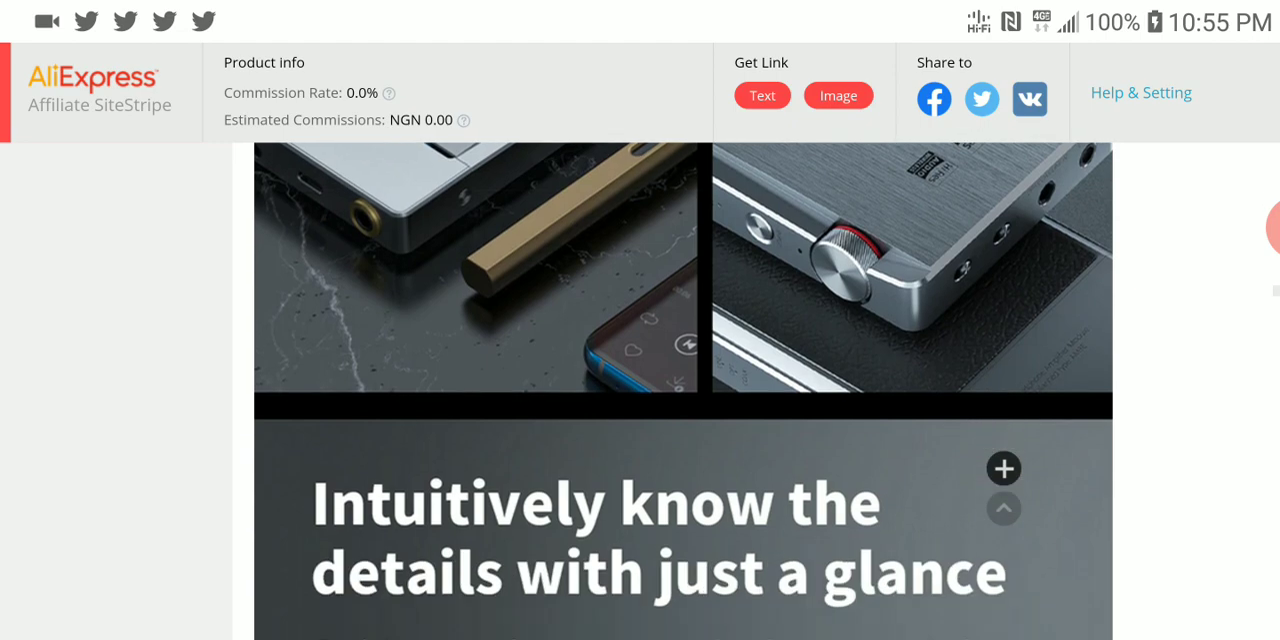
{"action": "scroll", "scroll_direction": "down", "scroll_amount": 3}
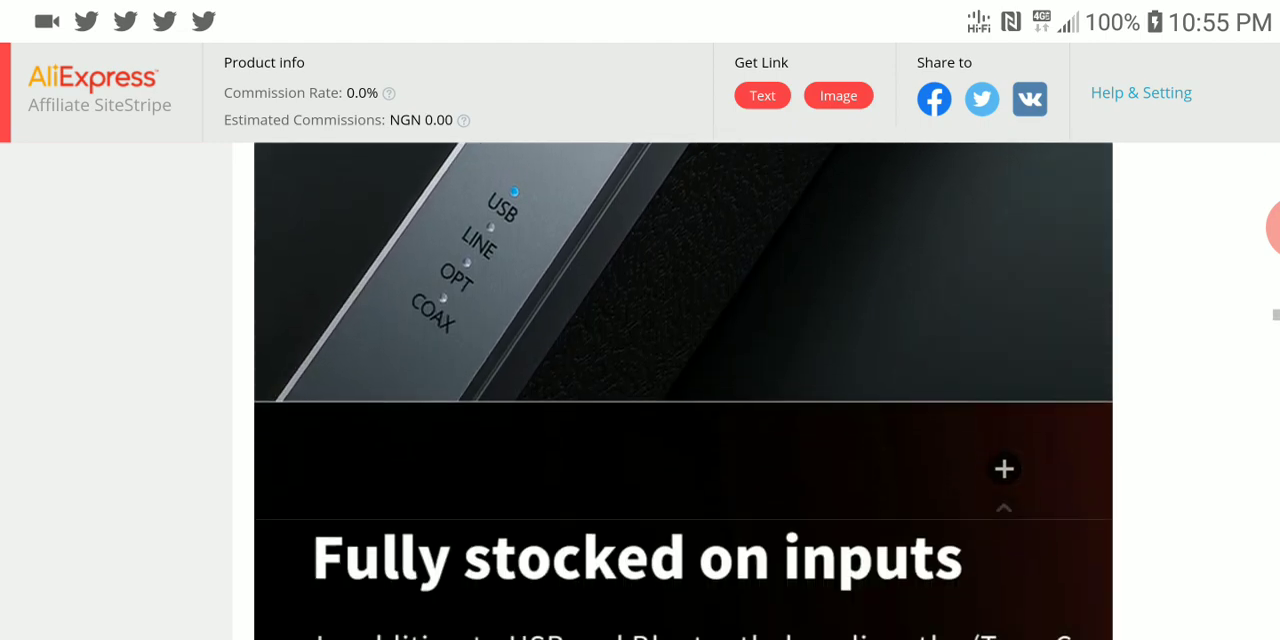
{"action": "scroll", "scroll_direction": "down", "scroll_amount": 3}
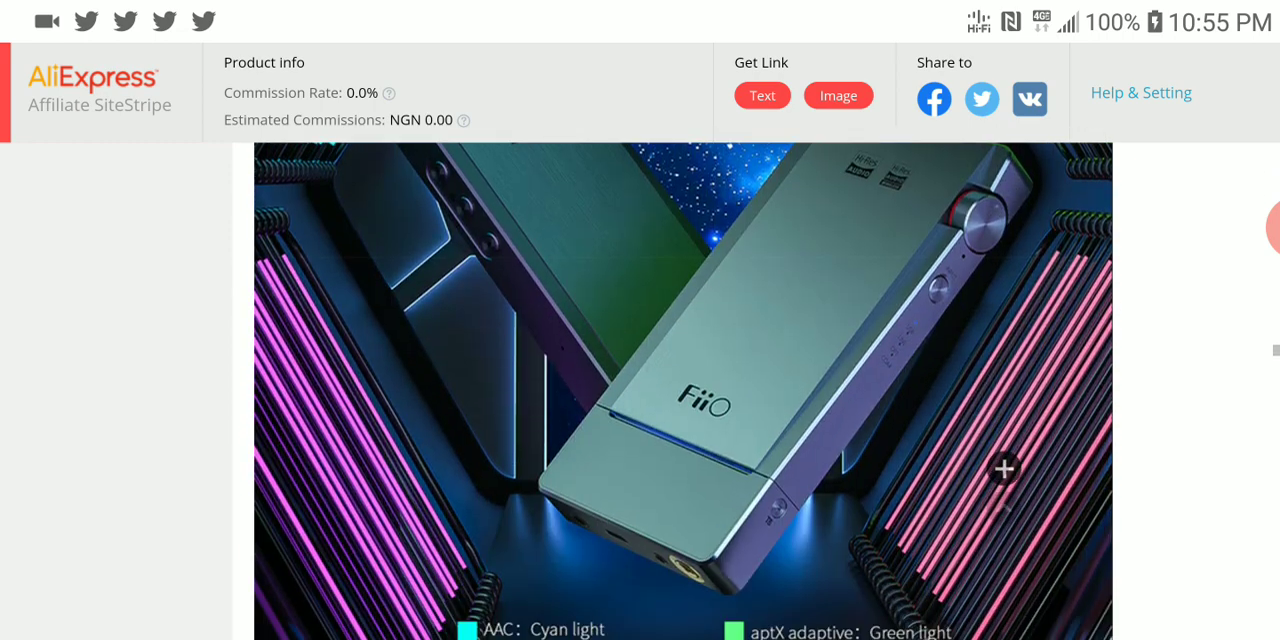
{"action": "scroll", "scroll_direction": "down", "scroll_amount": 3}
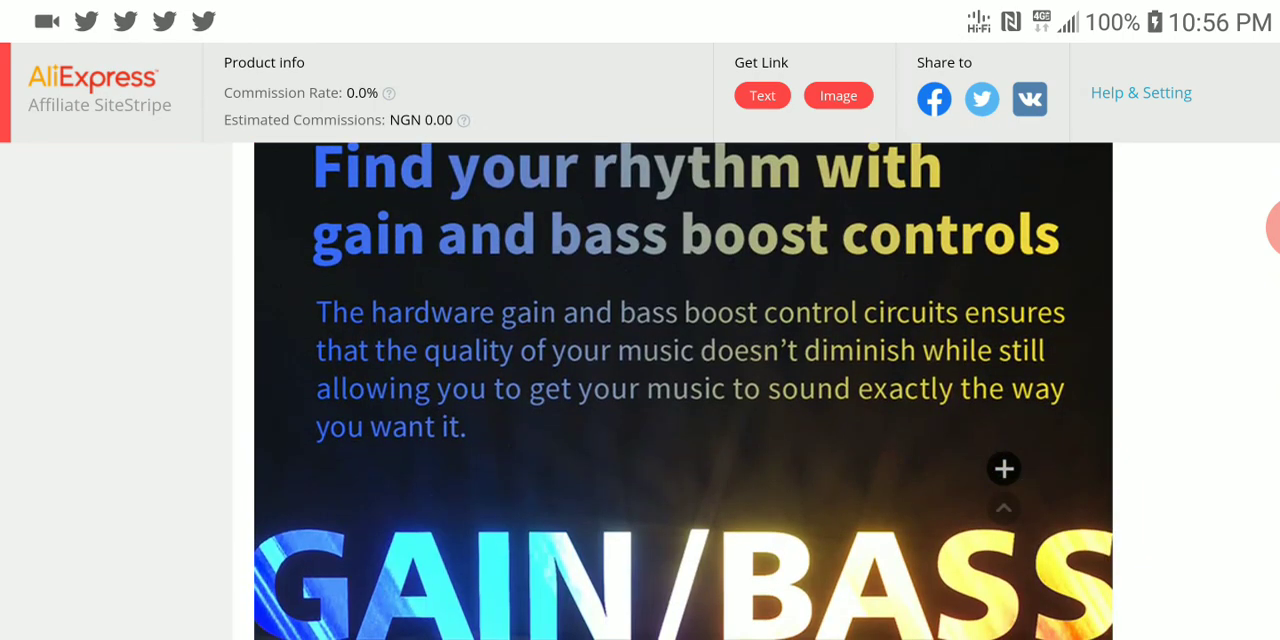
{"action": "scroll", "scroll_direction": "down", "scroll_amount": 3}
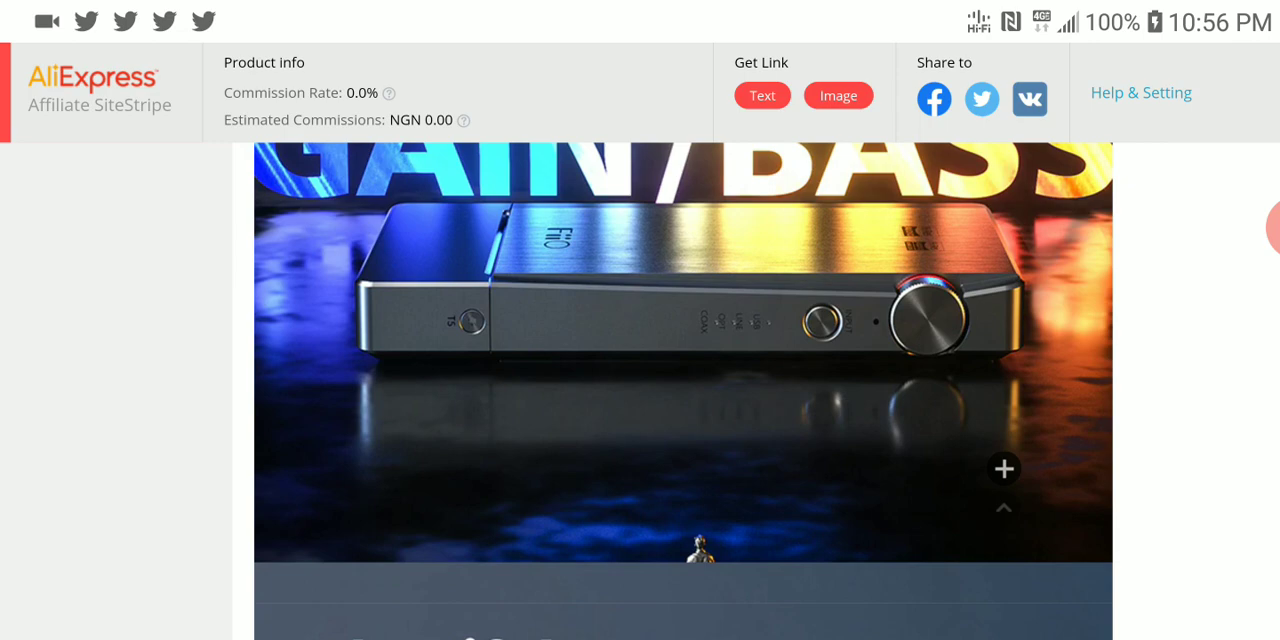
{"action": "scroll", "scroll_direction": "down", "scroll_amount": 3}
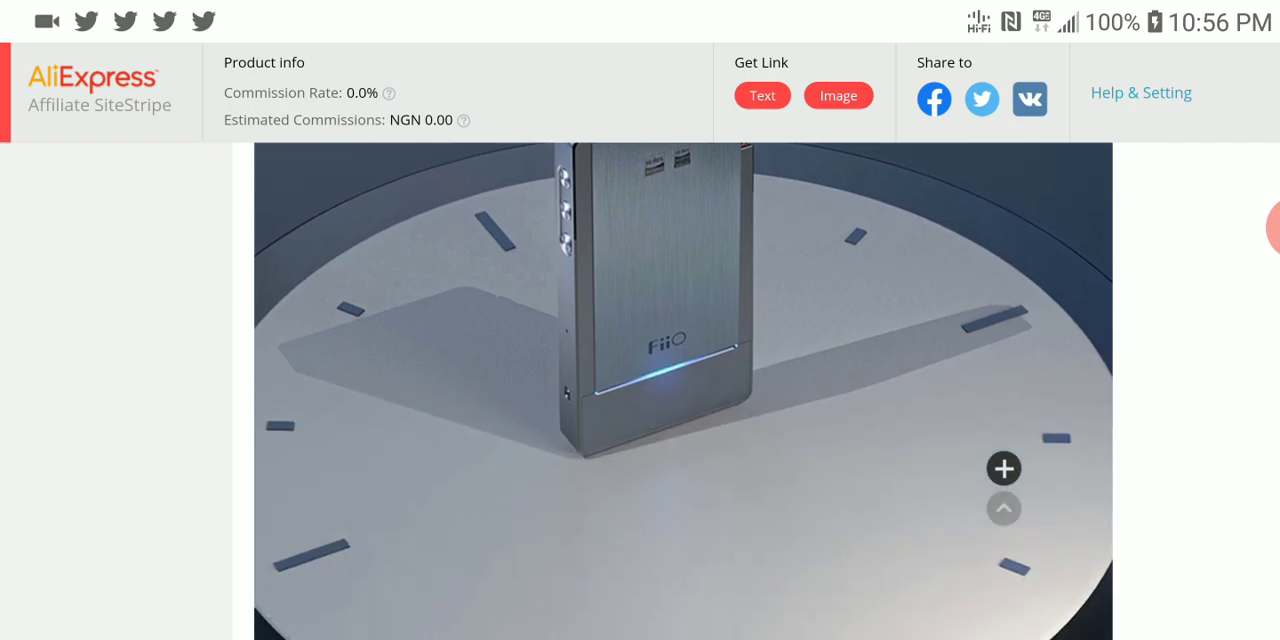
{"action": "scroll", "scroll_direction": "down", "scroll_amount": 3}
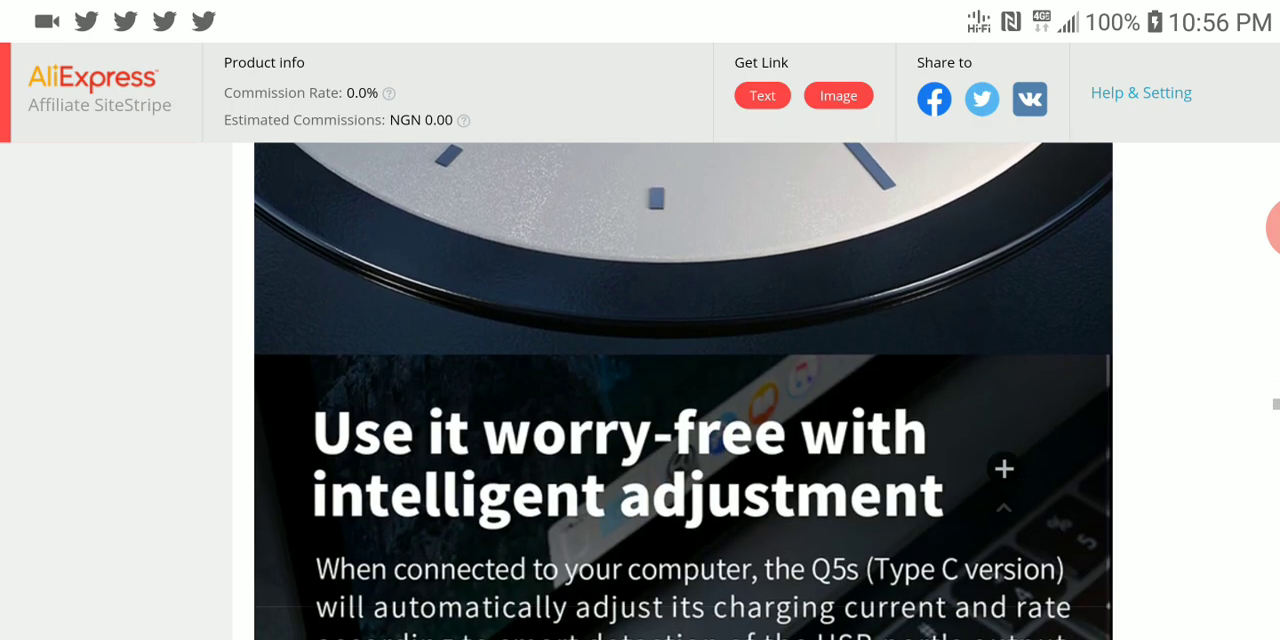